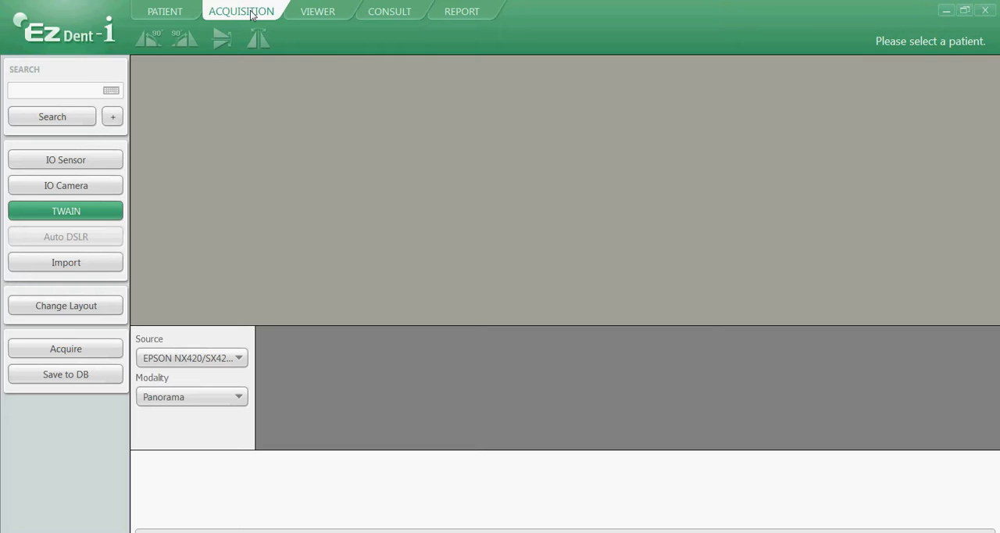
mouse_move(56, 97)
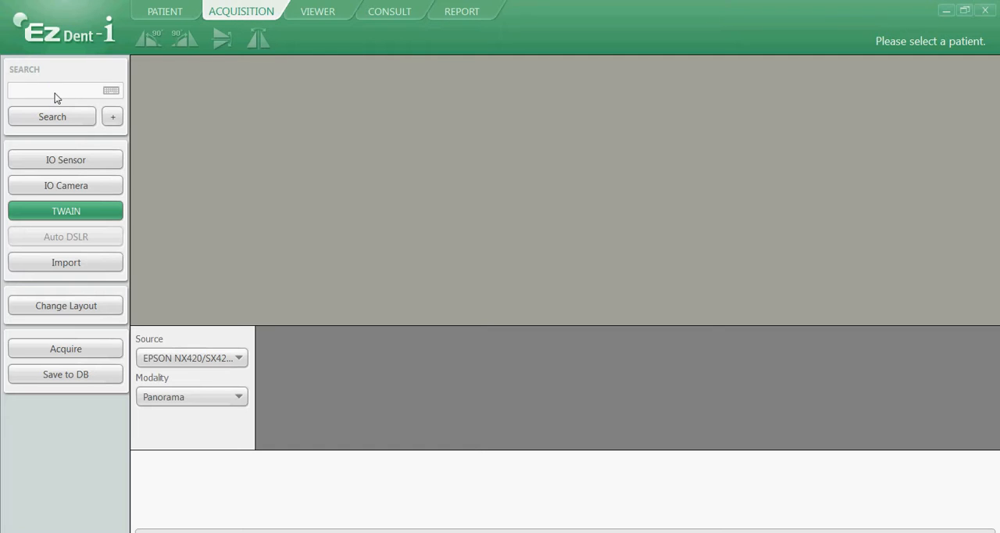
text(mark)
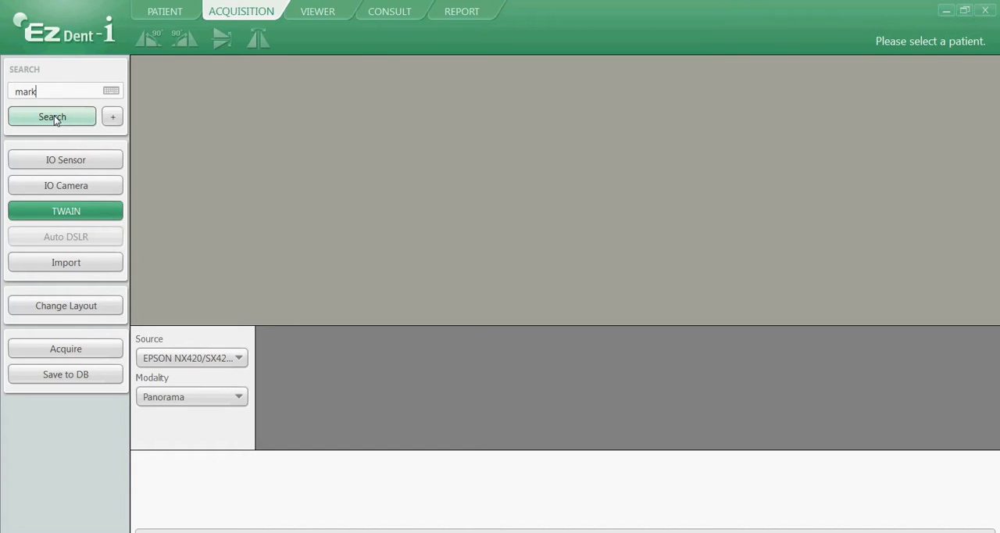
click(53, 115)
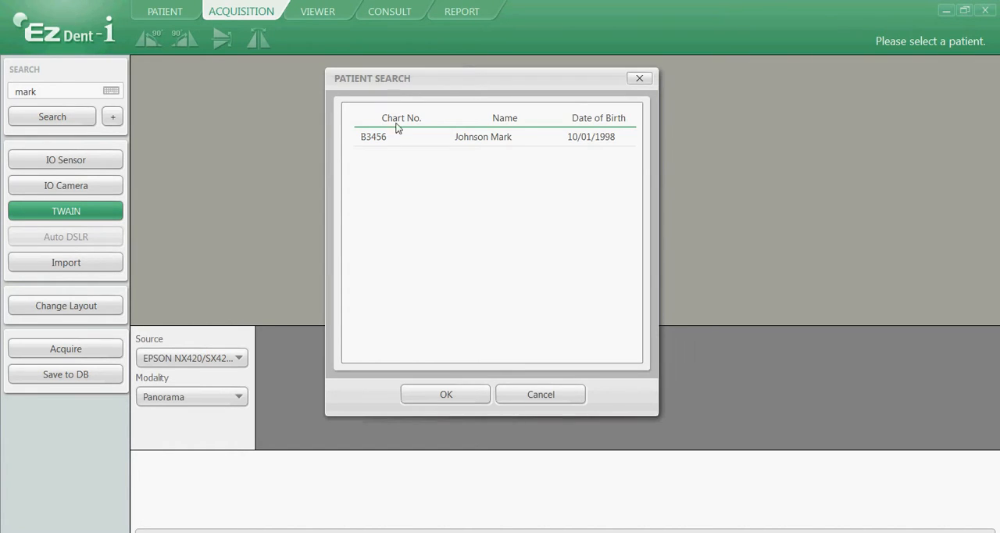
click(483, 136)
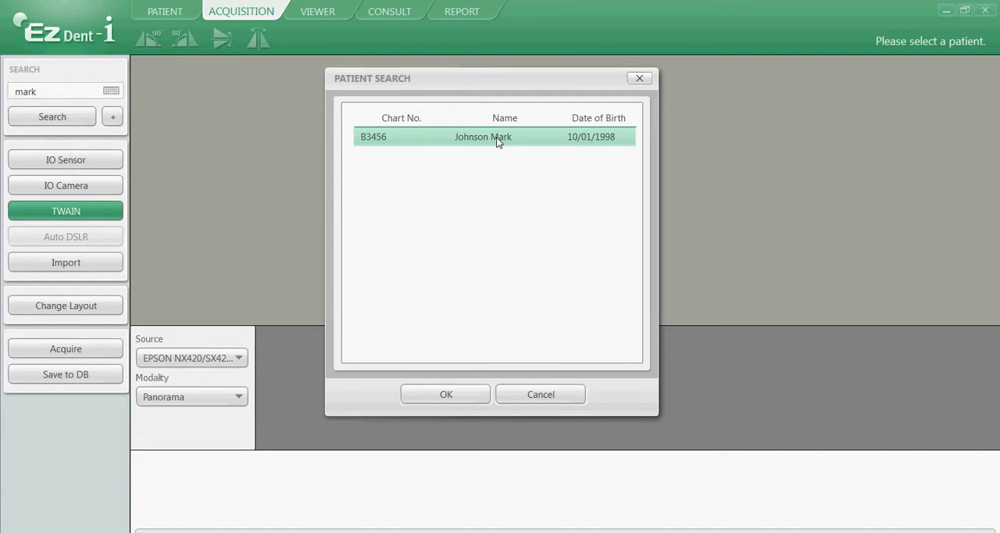
click(445, 394)
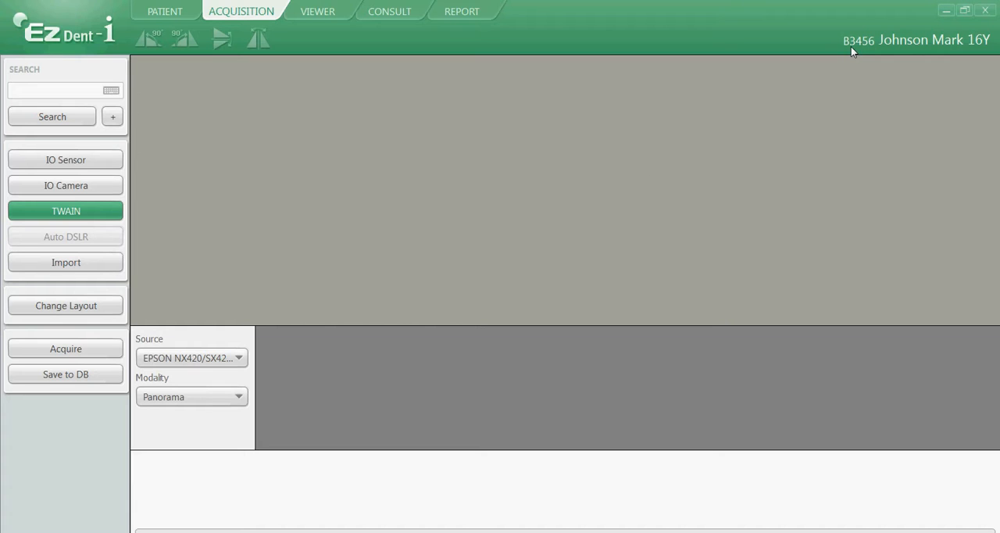
mouse_move(867, 52)
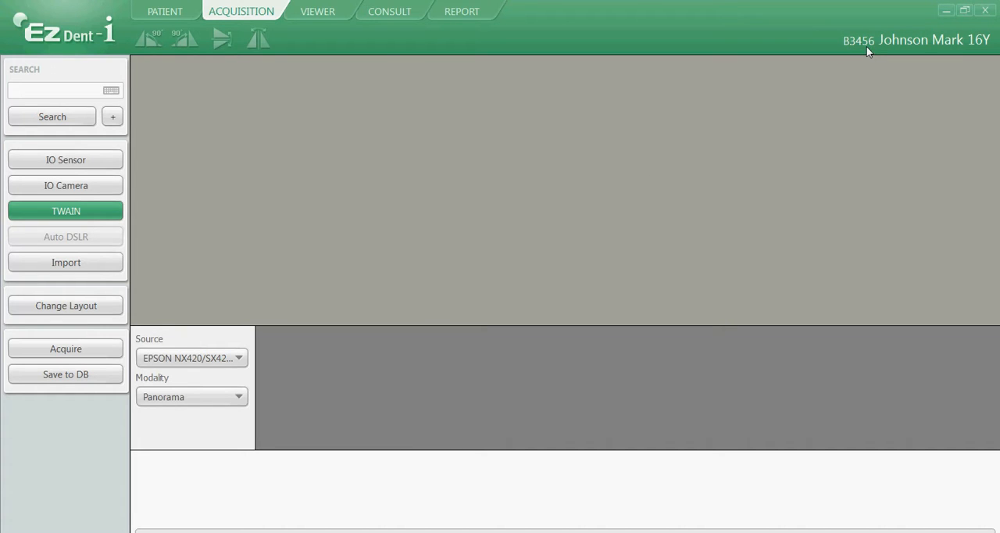
mouse_move(930, 53)
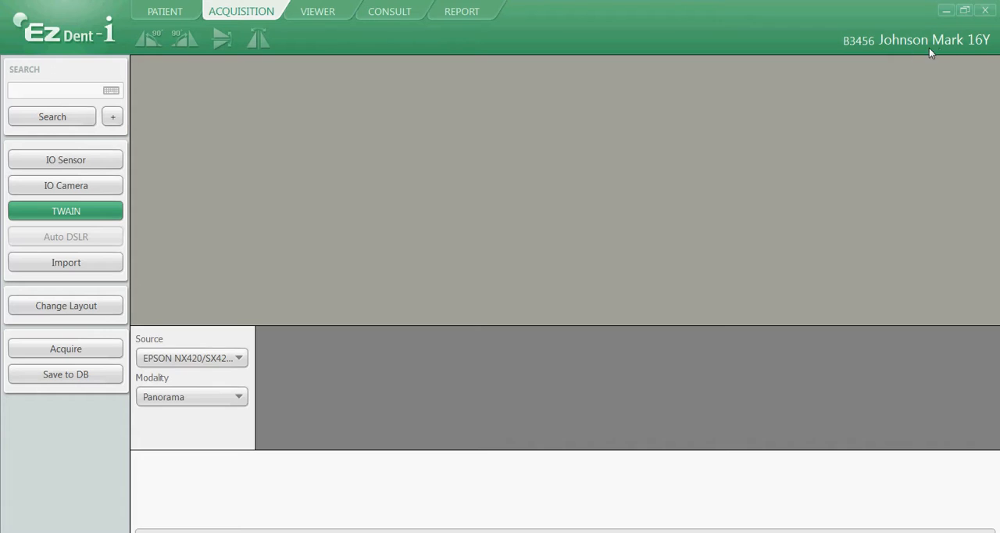
mouse_move(975, 48)
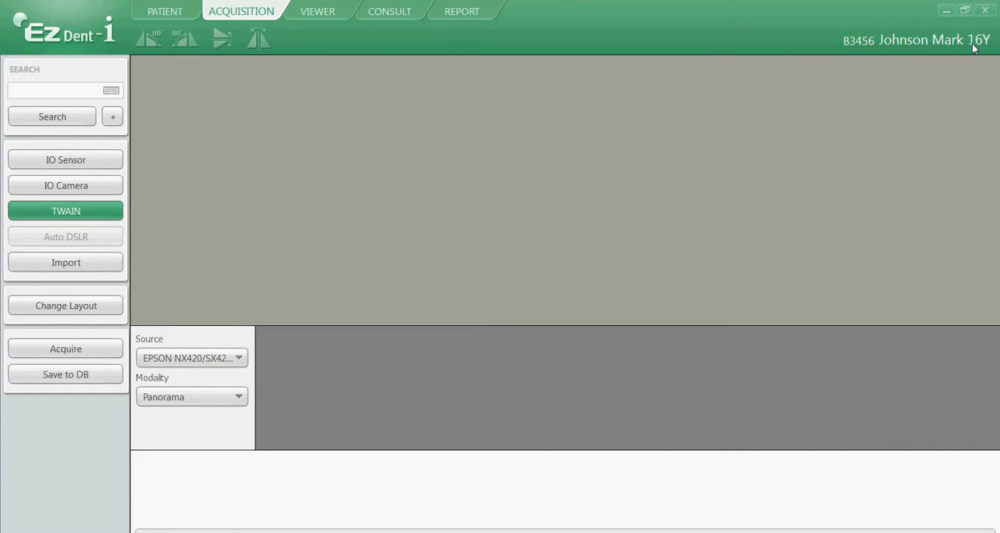
mouse_move(383, 203)
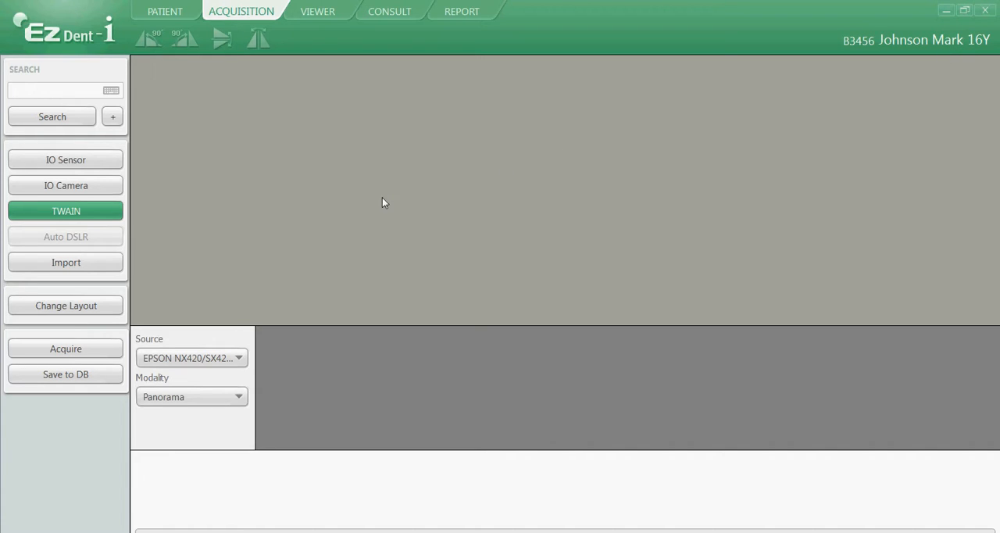
Switch to file import with IO Camera as the modality
click(66, 262)
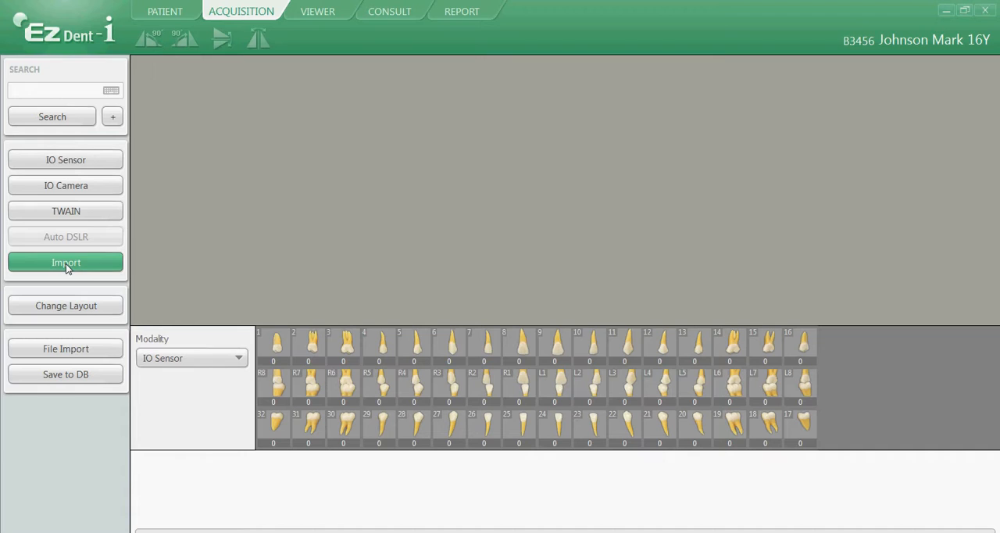
mouse_move(187, 350)
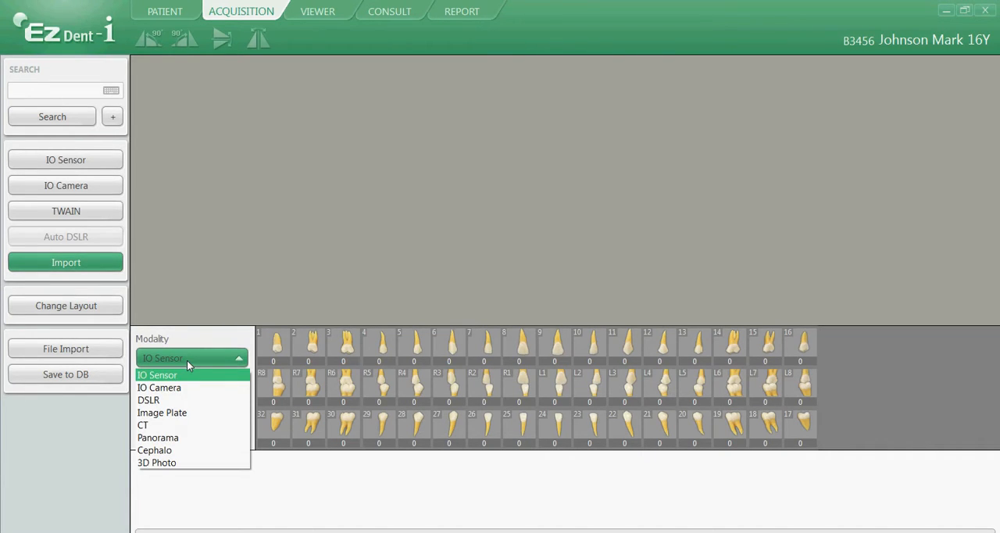
mouse_move(160, 388)
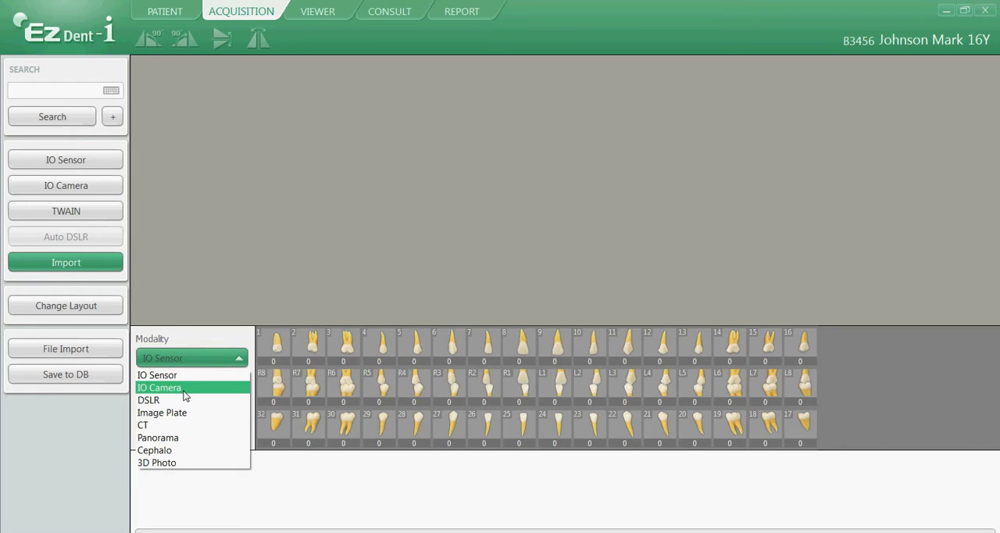
click(160, 387)
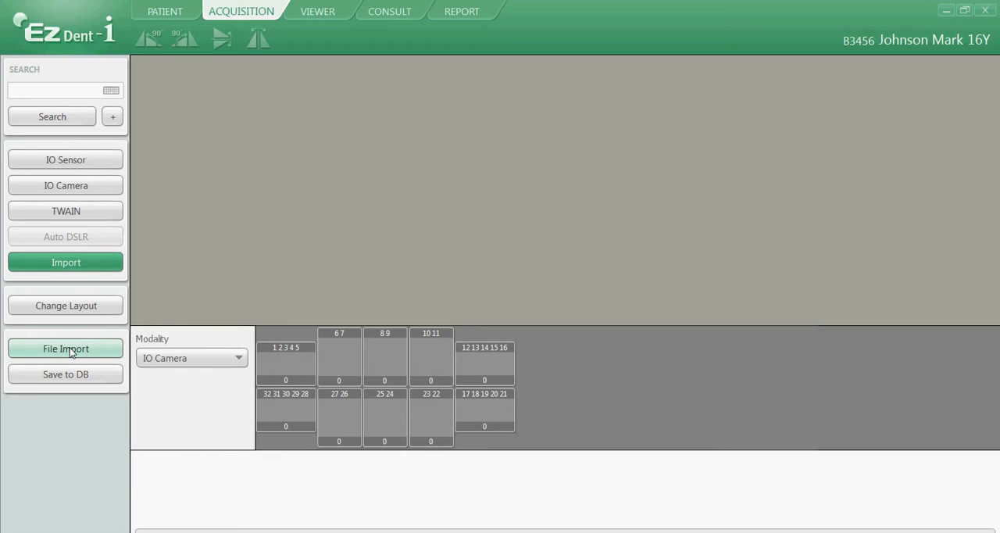
Import camera5.jpg and place it in the lower-left mount slot
click(65, 349)
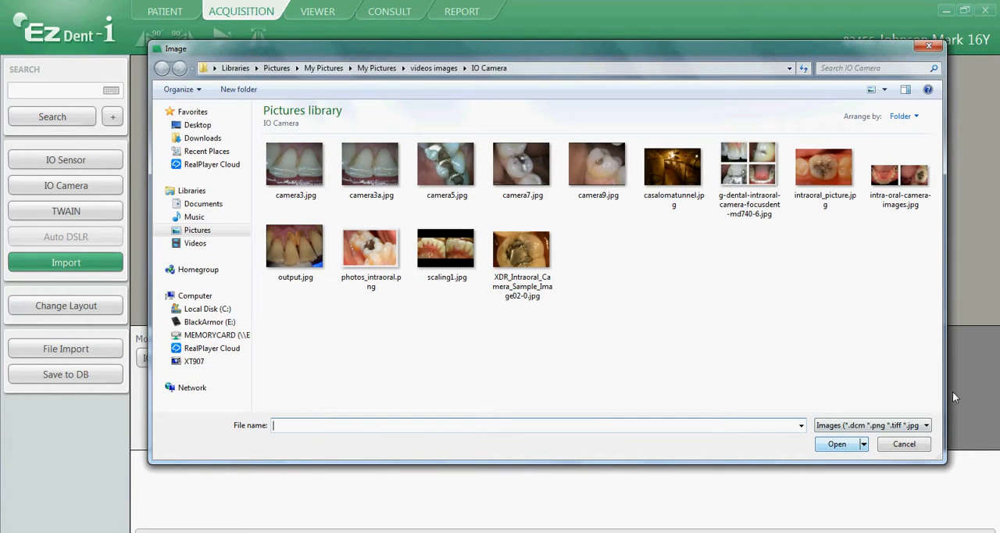
click(446, 164)
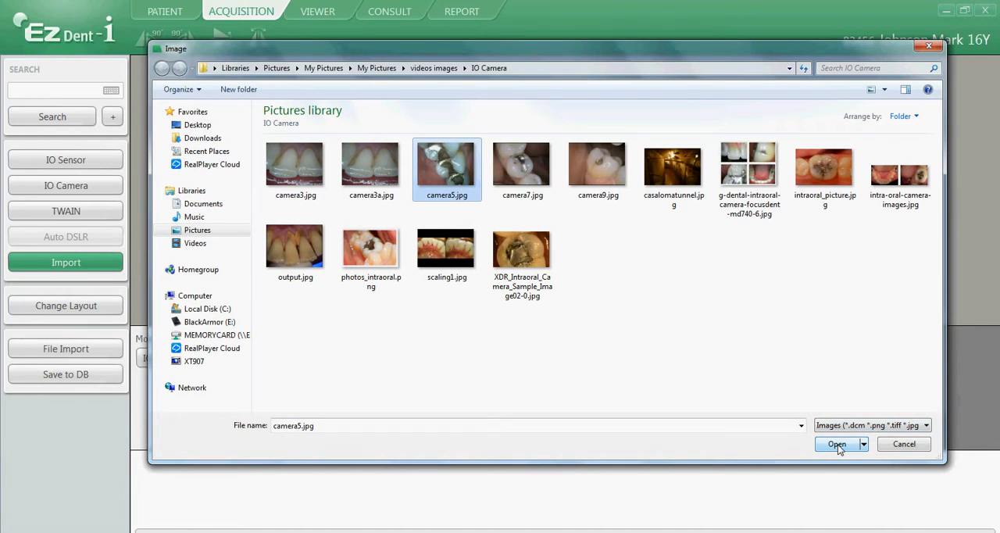
click(838, 444)
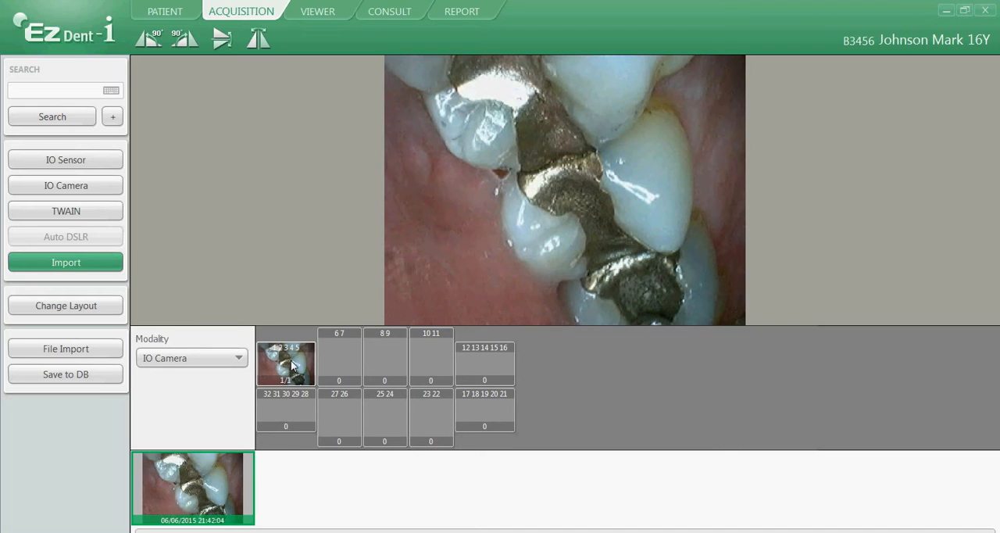
click(286, 410)
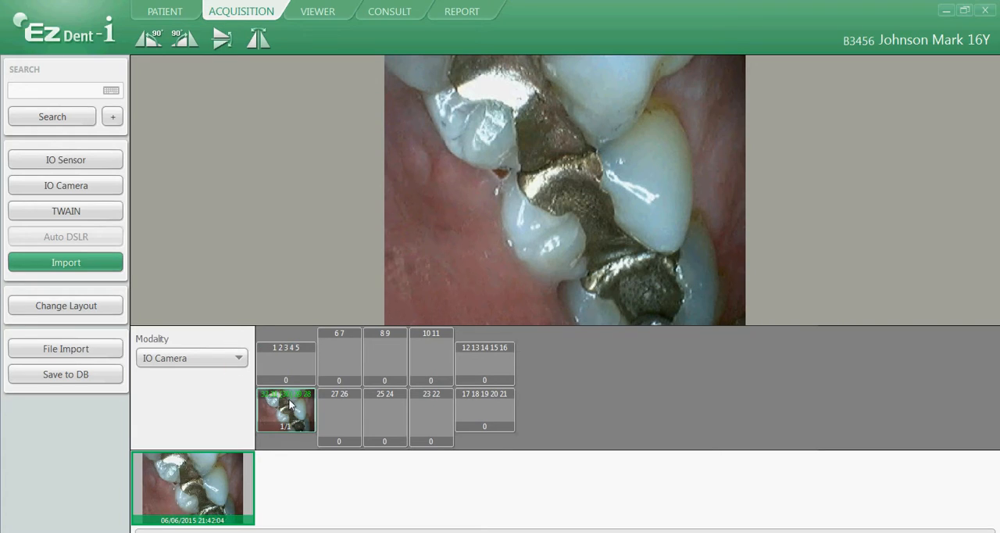
mouse_move(299, 448)
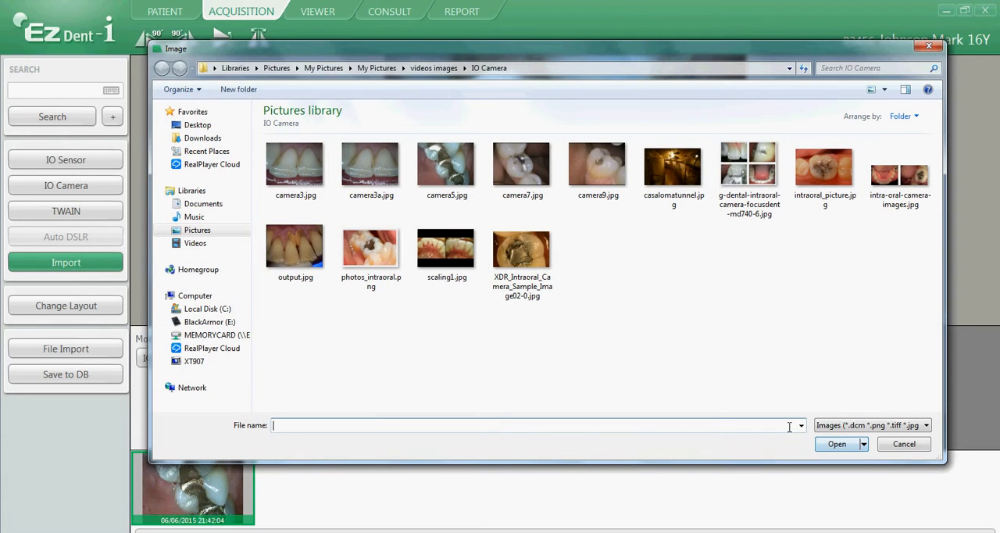
Import output.jpg and camera7.jpg into the upper-jaw mount slots
click(295, 246)
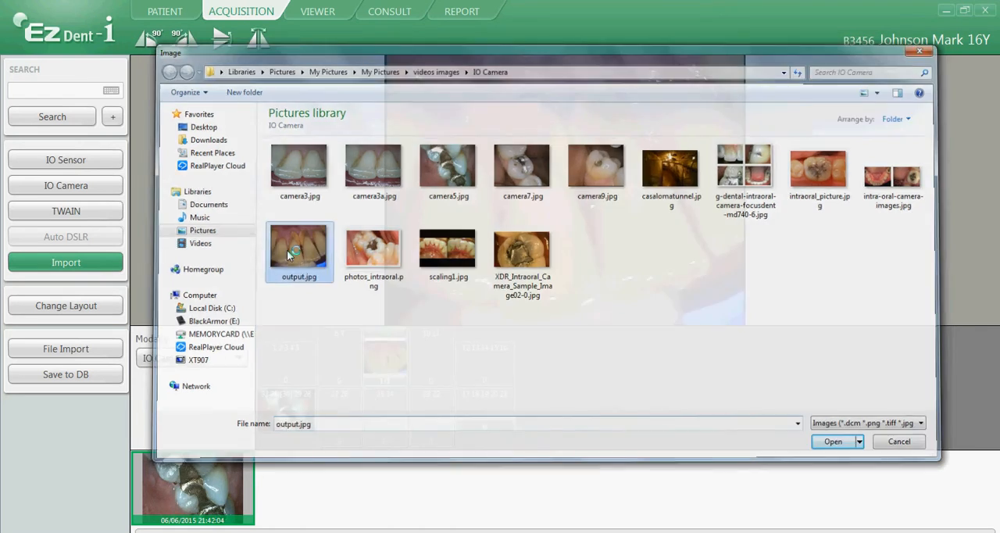
click(831, 441)
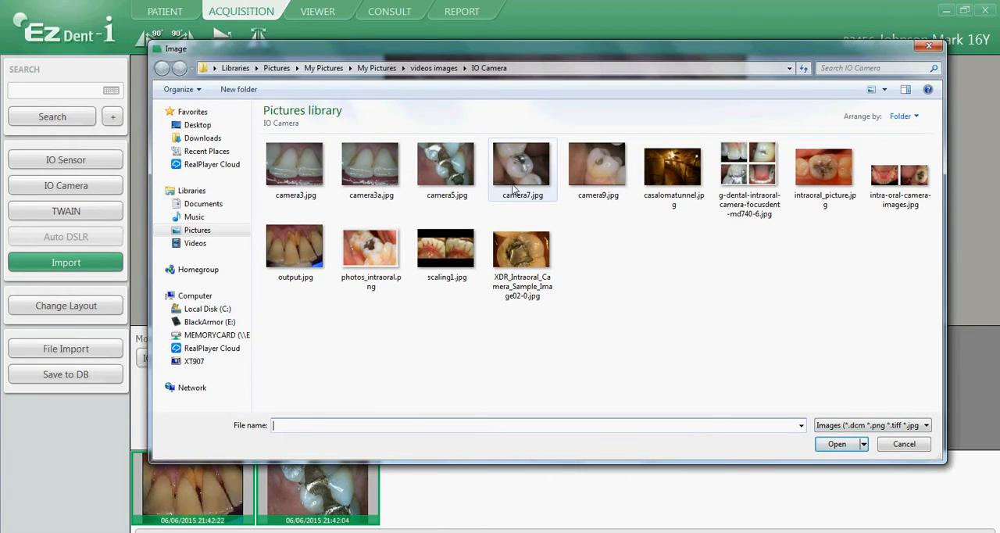
click(836, 444)
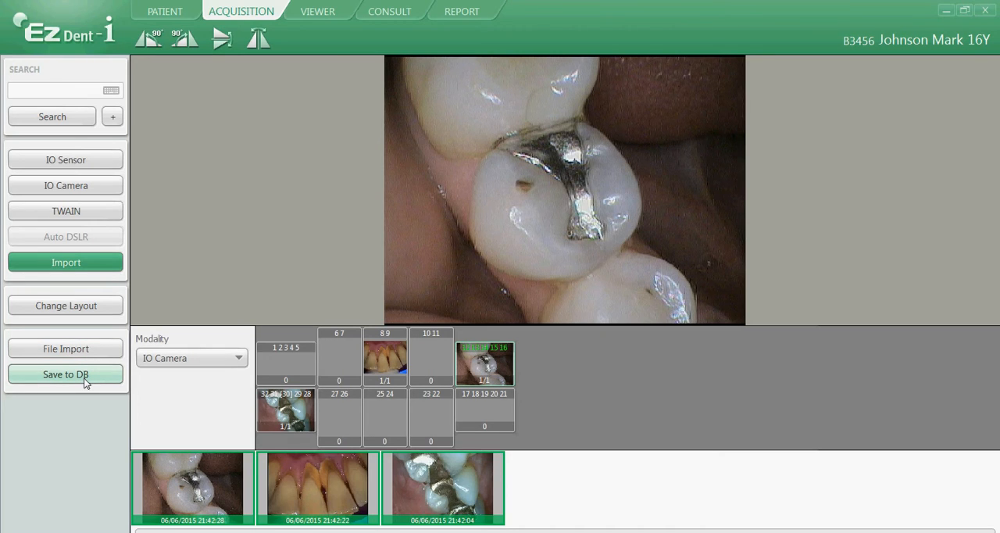
Save the three mounted photos to the database and acknowledge the Success message
click(65, 375)
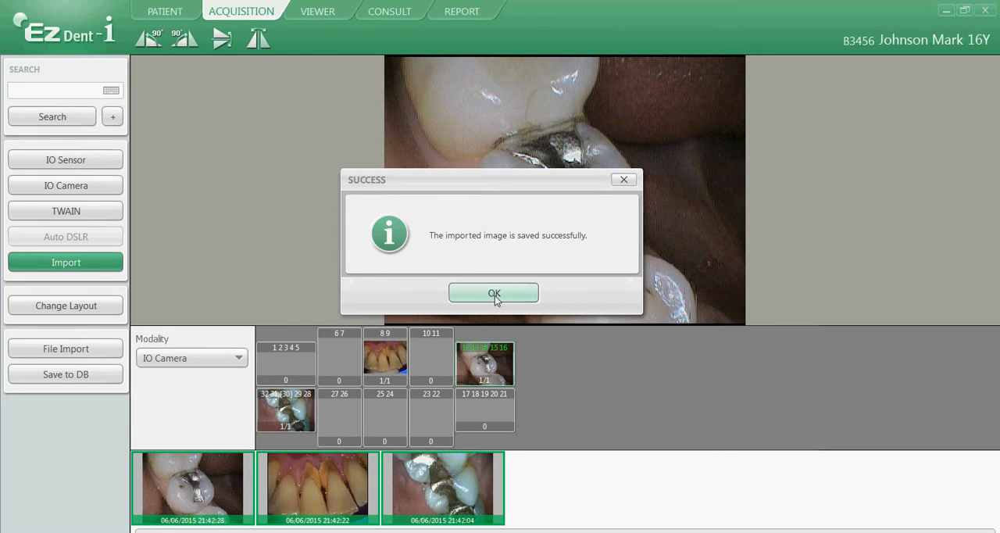
click(494, 293)
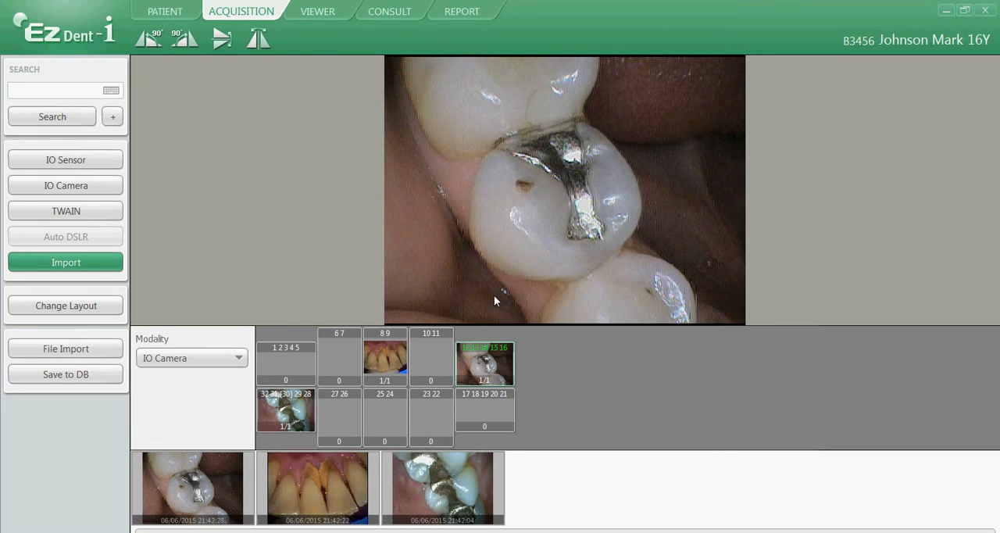